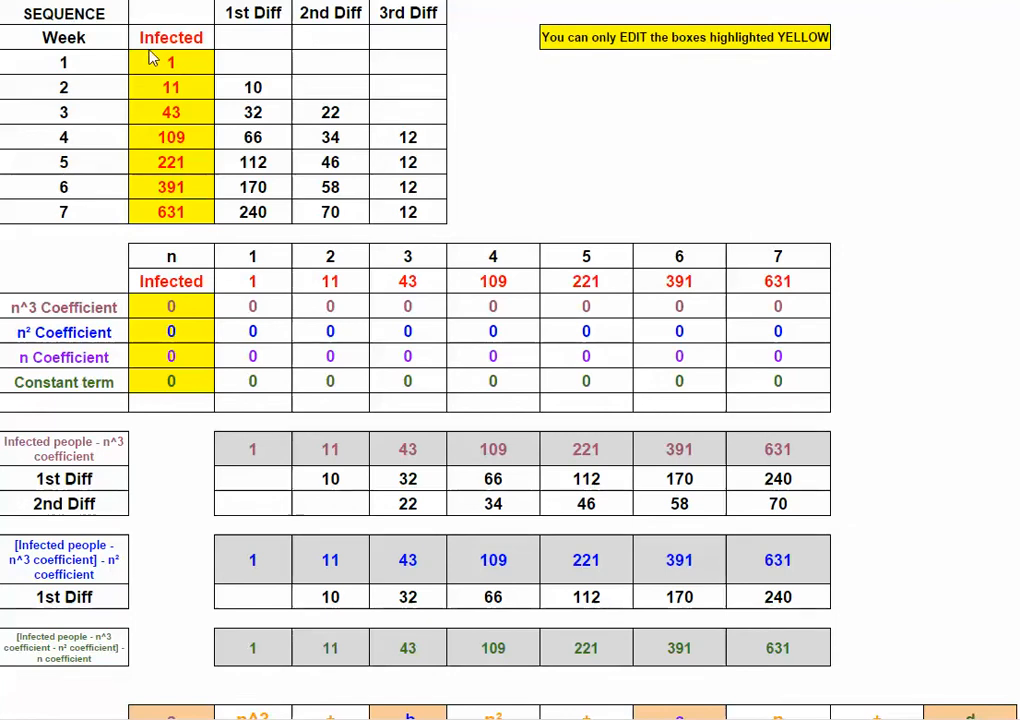
pyautogui.moveTo(146, 110)
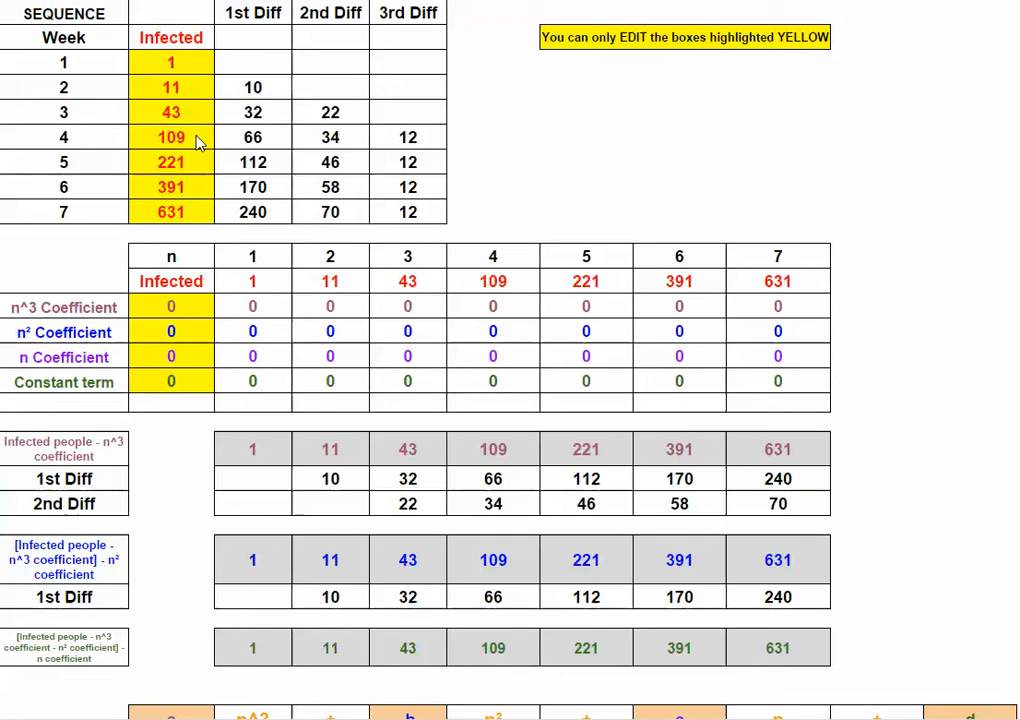
pyautogui.moveTo(240, 125)
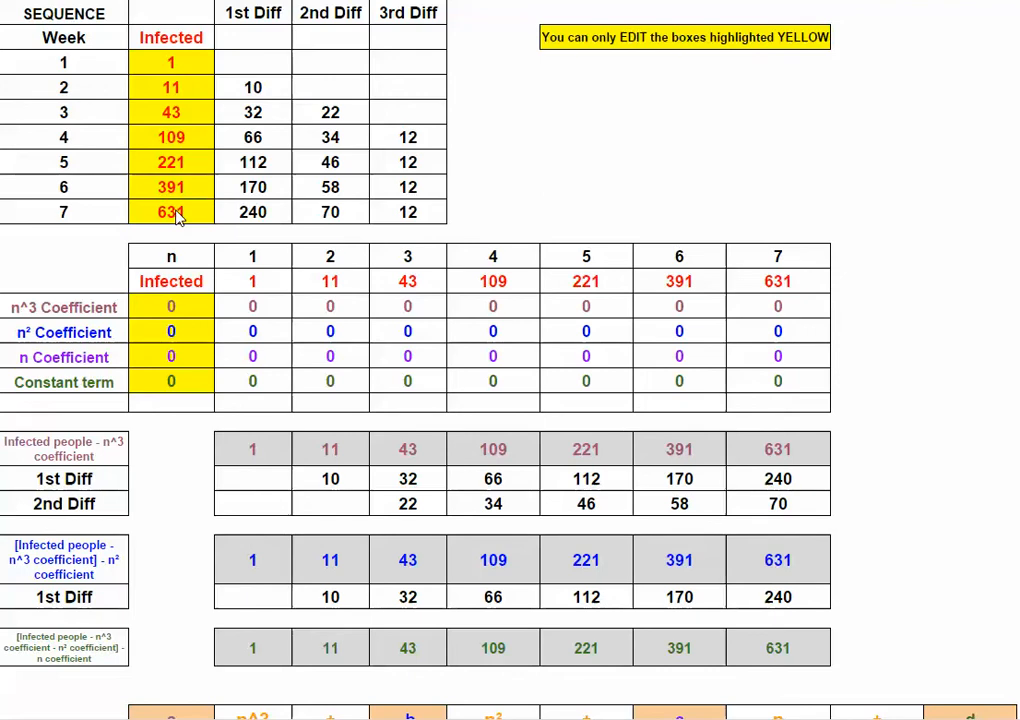
pyautogui.moveTo(181, 188)
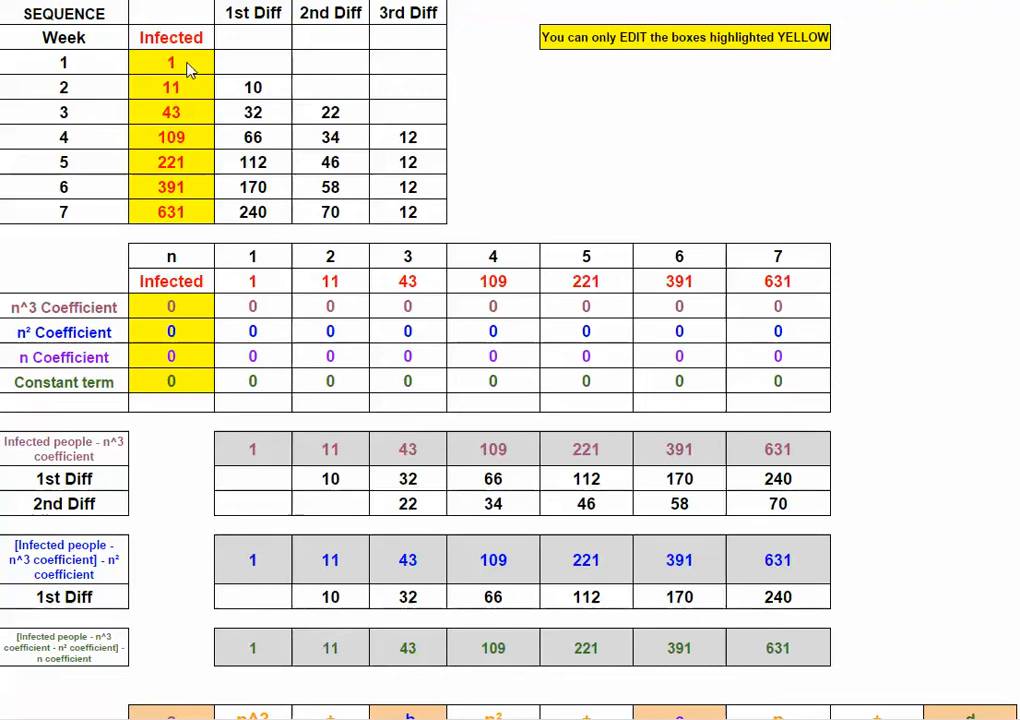
pyautogui.moveTo(185, 388)
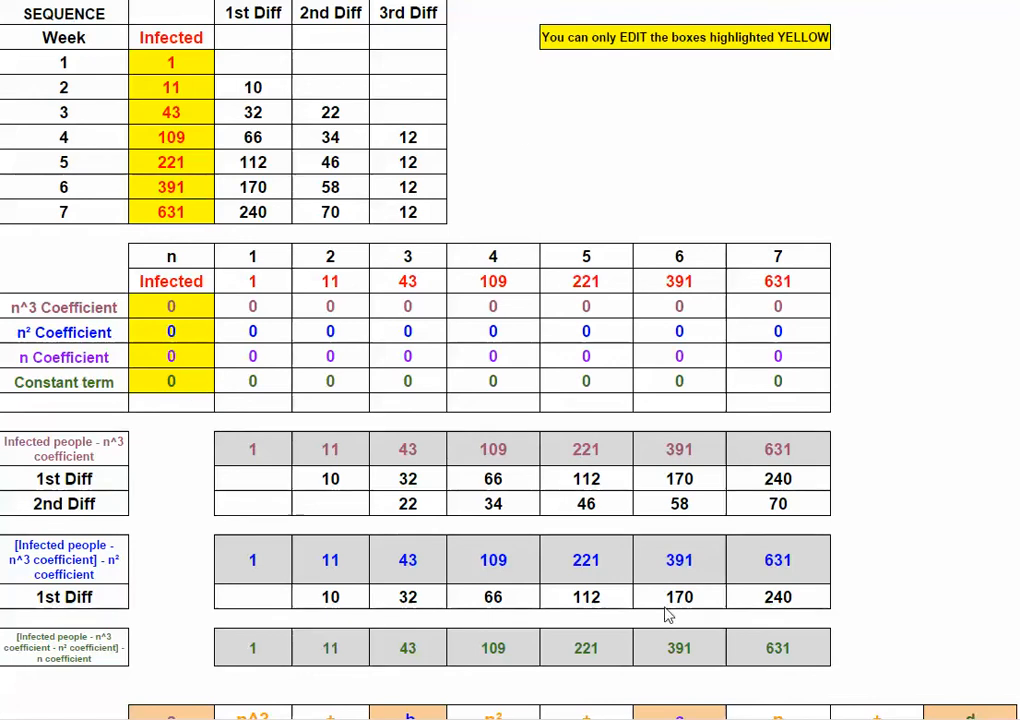
pyautogui.moveTo(398, 343)
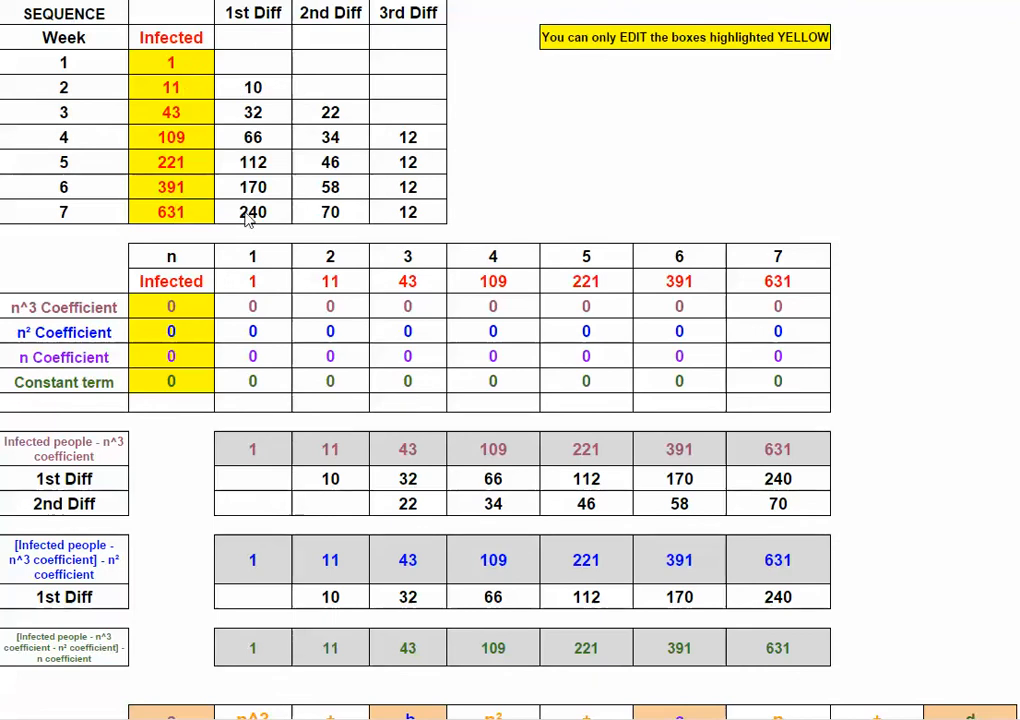
pyautogui.moveTo(307, 187)
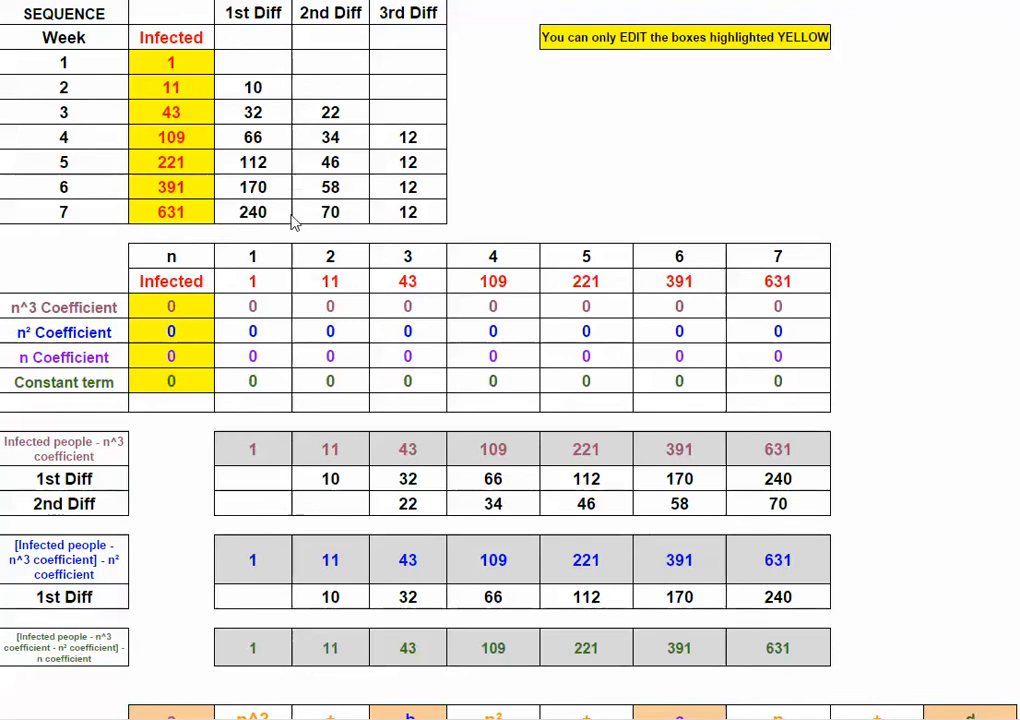
pyautogui.moveTo(243, 228)
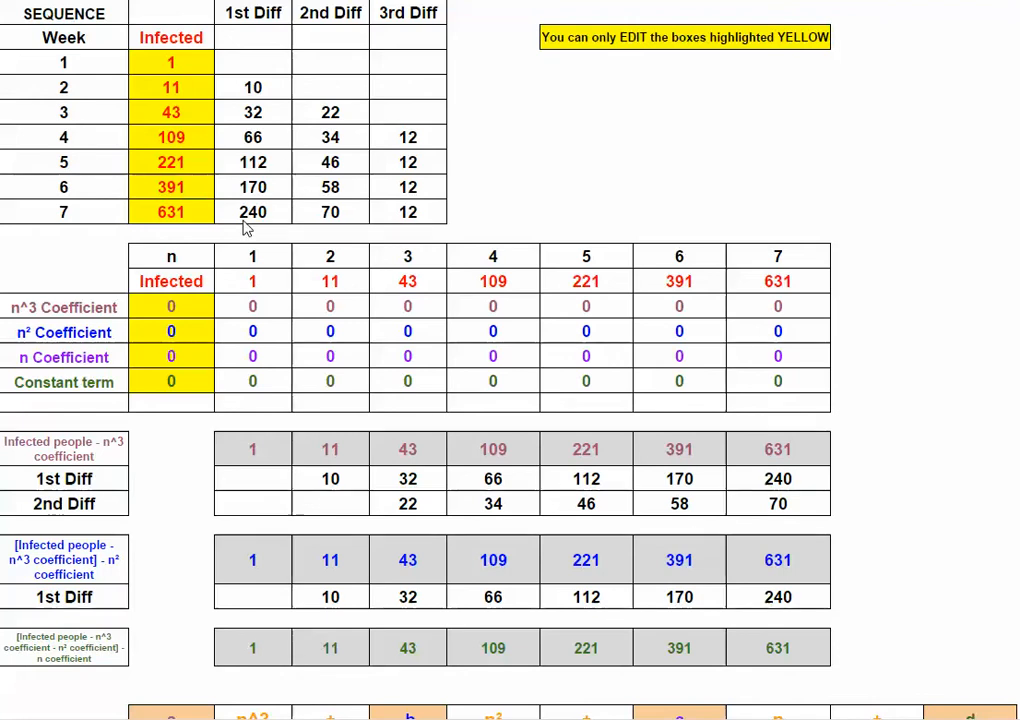
pyautogui.moveTo(343, 227)
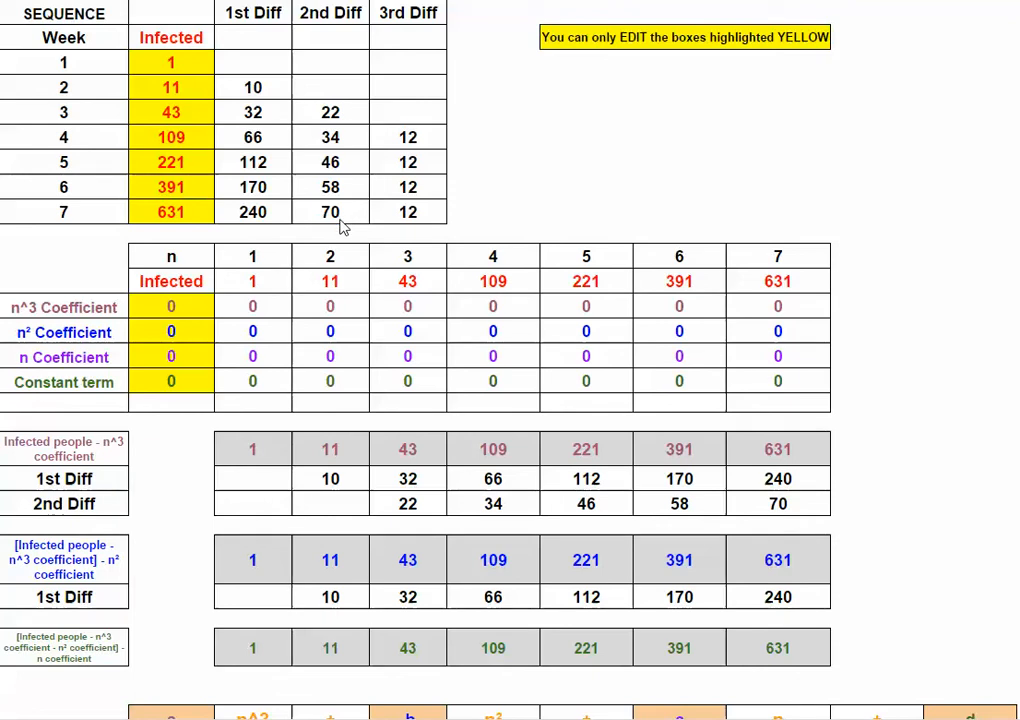
pyautogui.moveTo(463, 193)
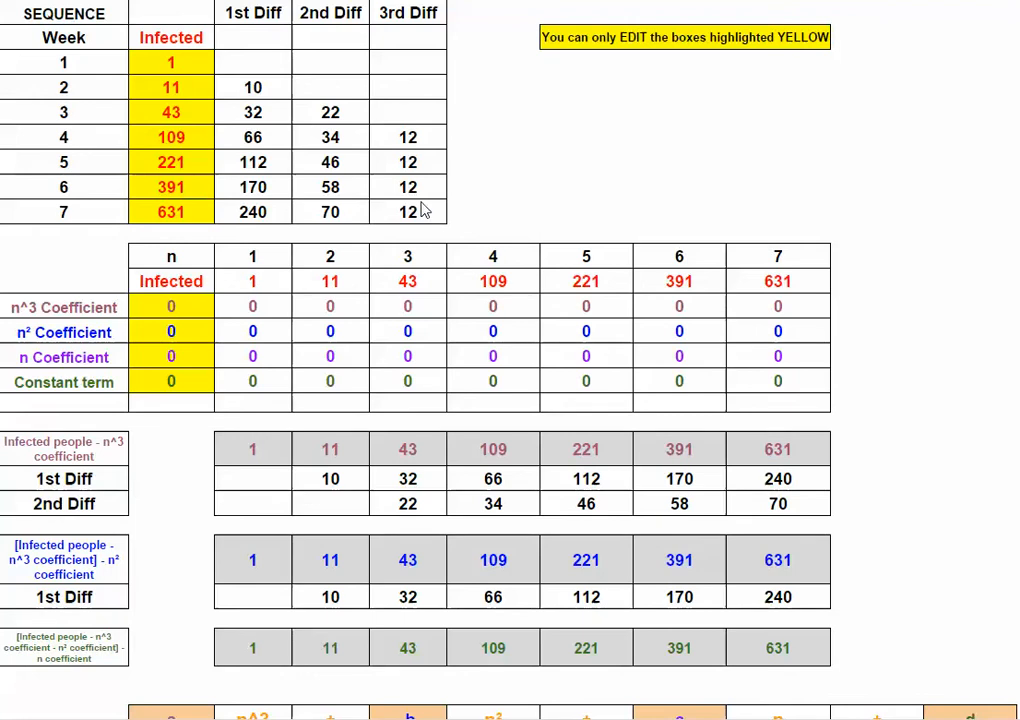
pyautogui.moveTo(427, 228)
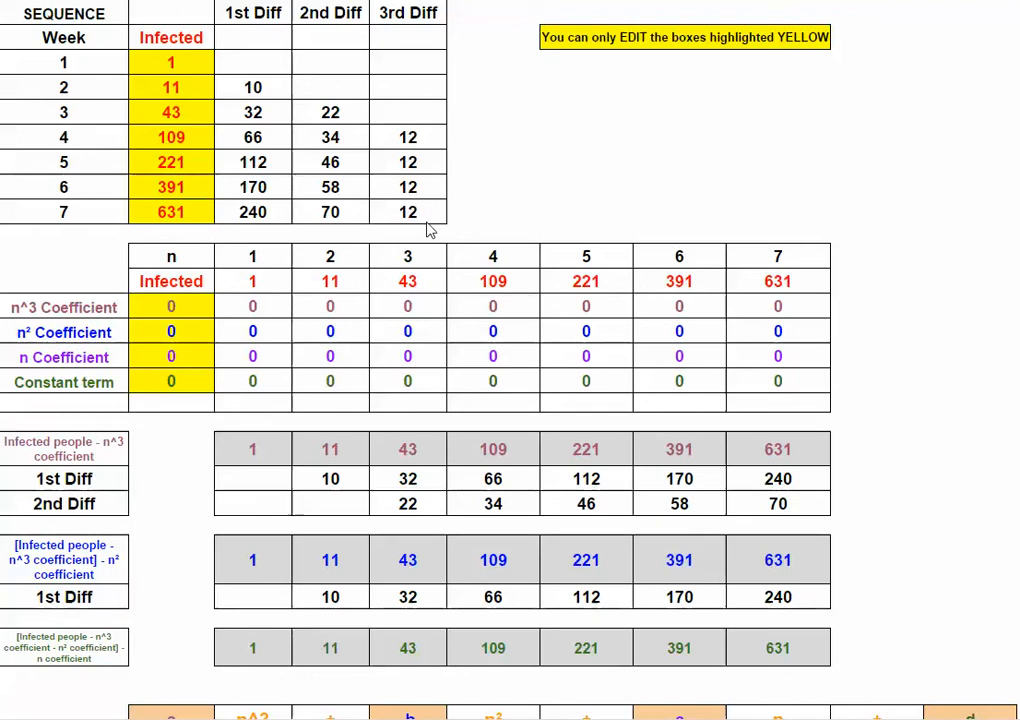
pyautogui.moveTo(438, 238)
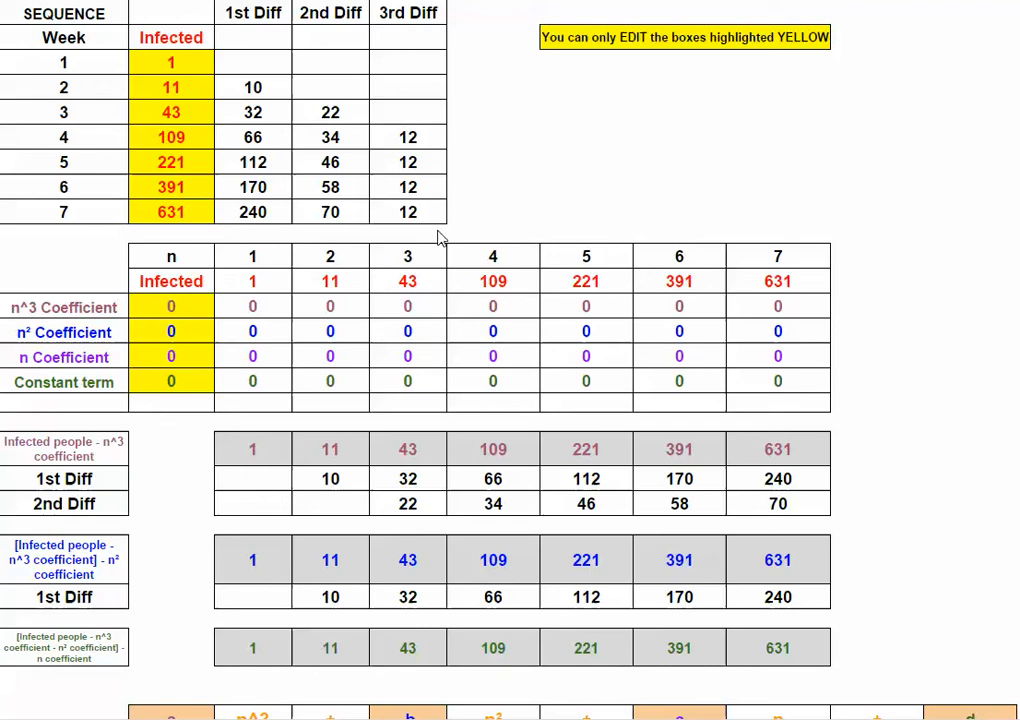
pyautogui.moveTo(335, 240)
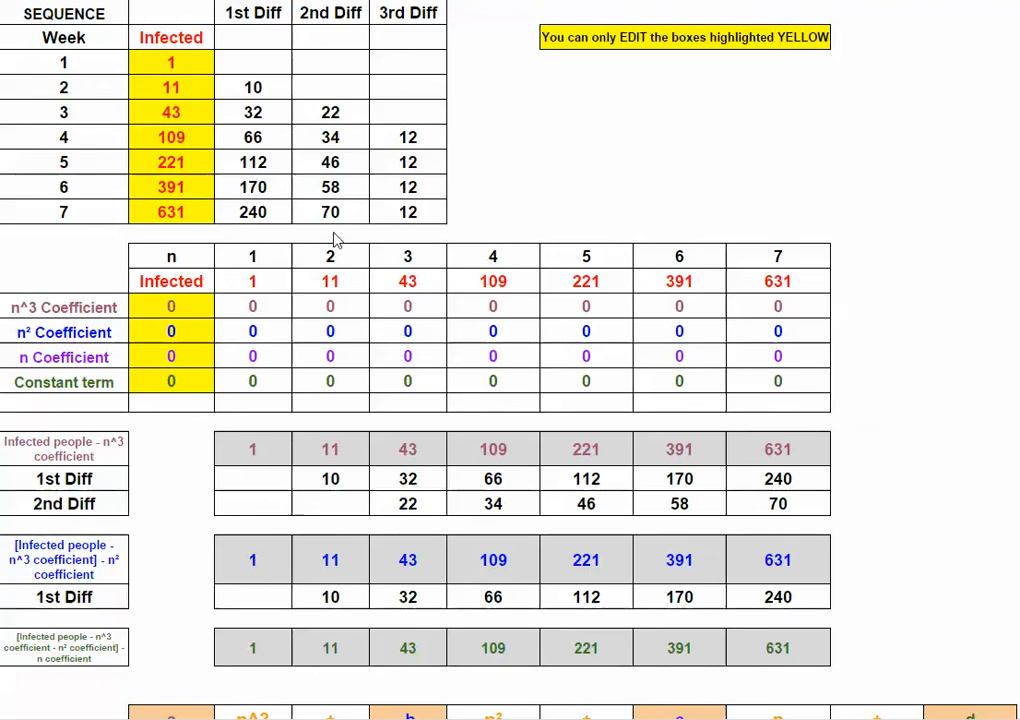
pyautogui.moveTo(407, 210)
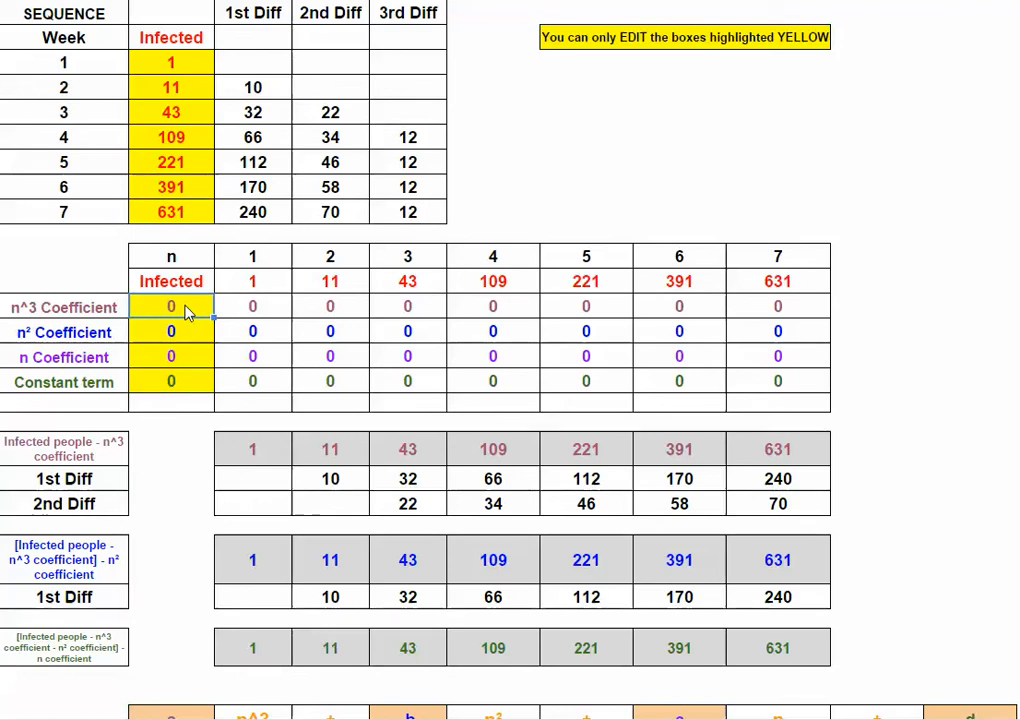
pyautogui.write('2')
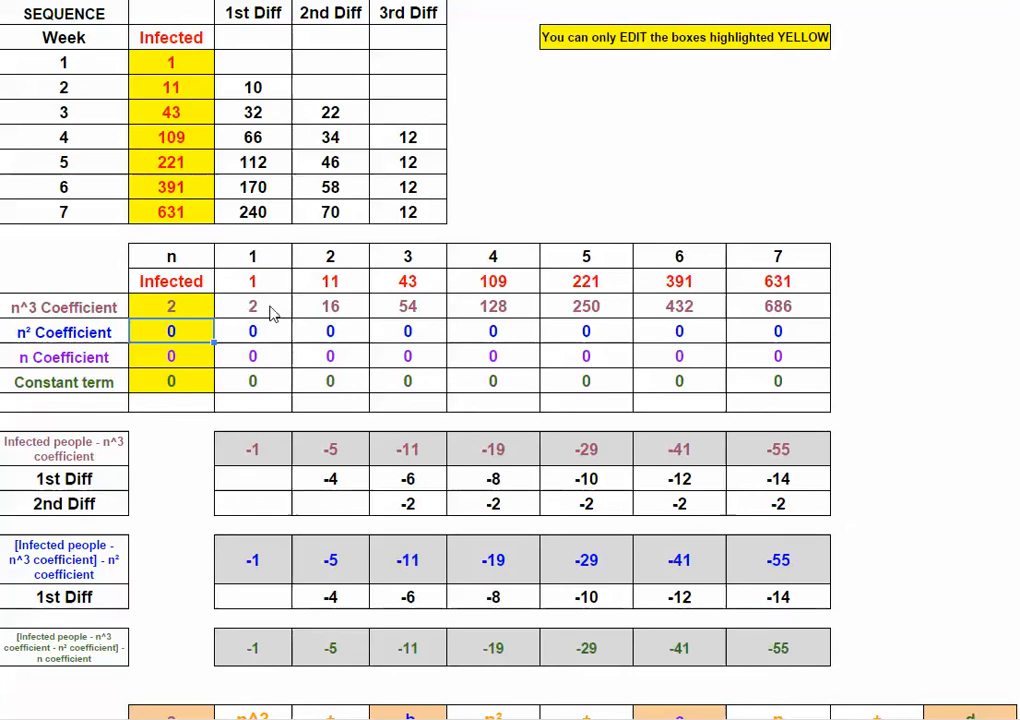
pyautogui.moveTo(190, 452)
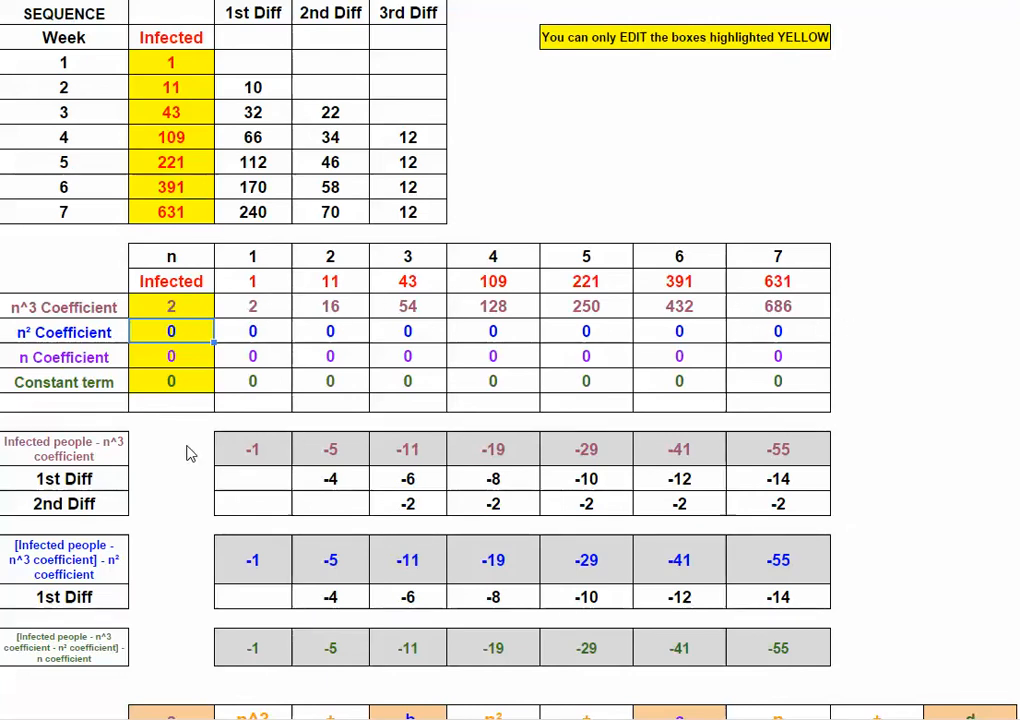
pyautogui.moveTo(731, 451)
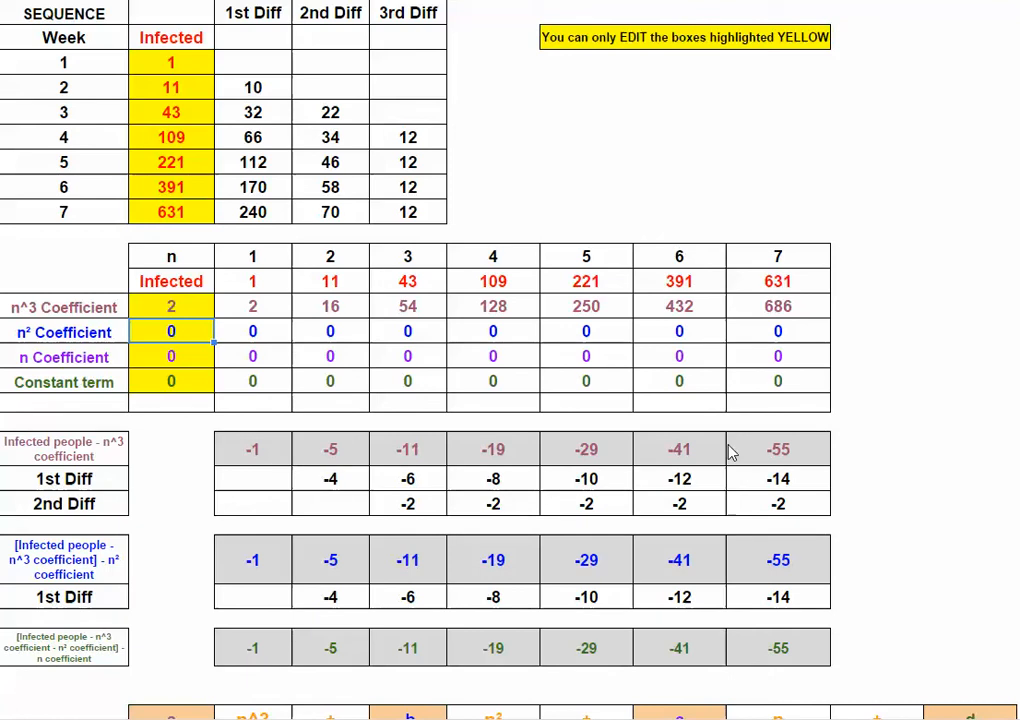
pyautogui.moveTo(770, 278)
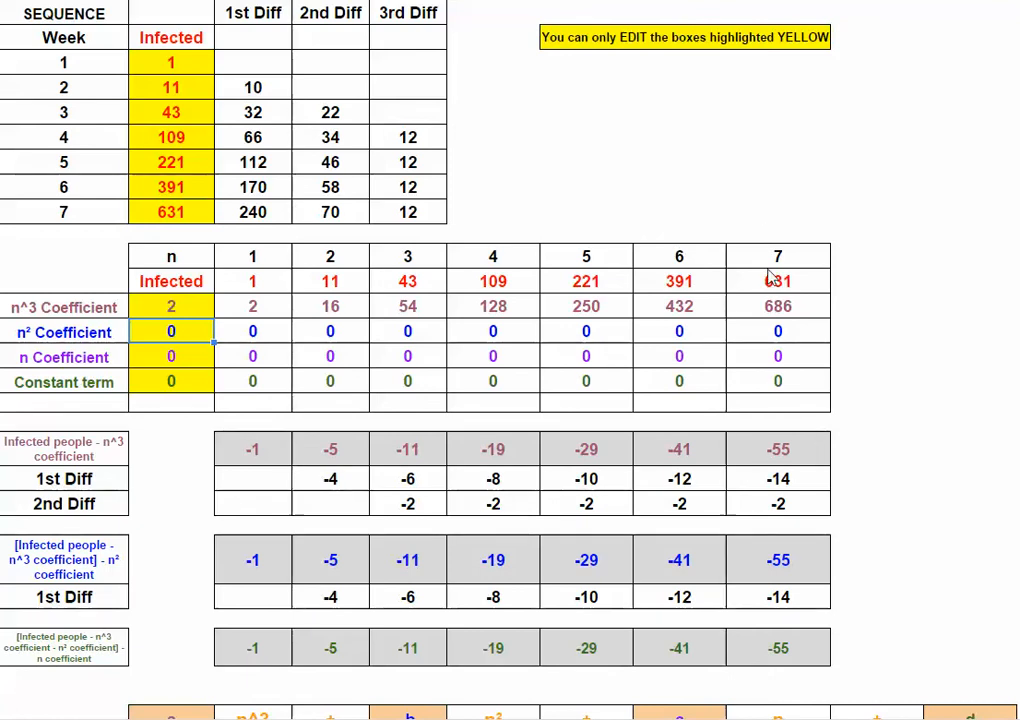
pyautogui.moveTo(780, 423)
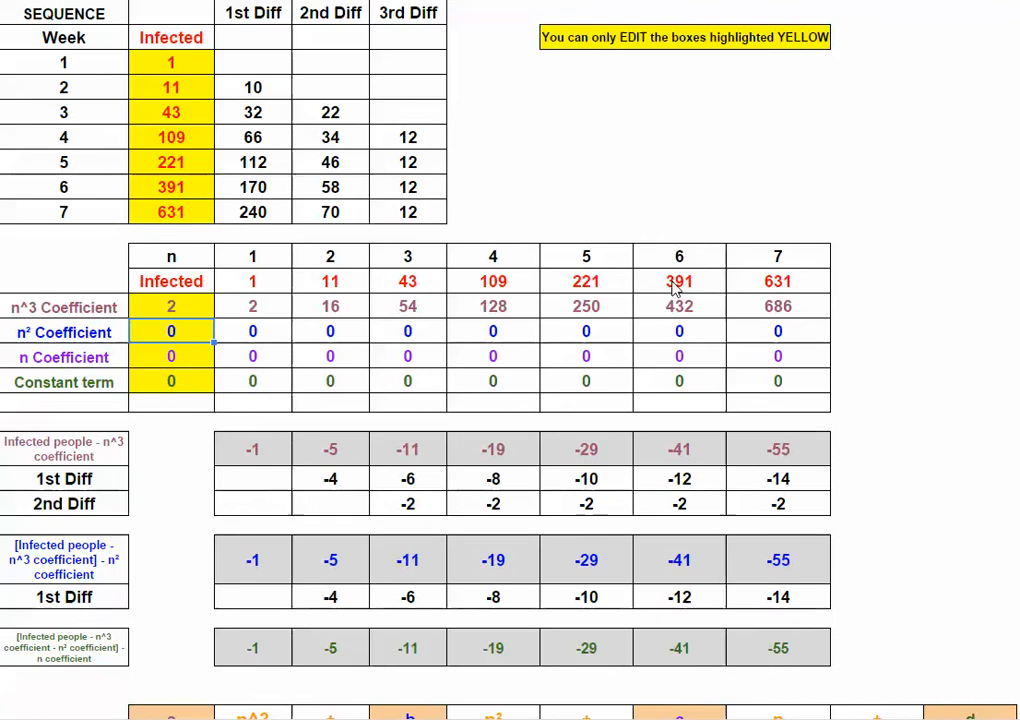
pyautogui.moveTo(675, 288)
pyautogui.write('-1')
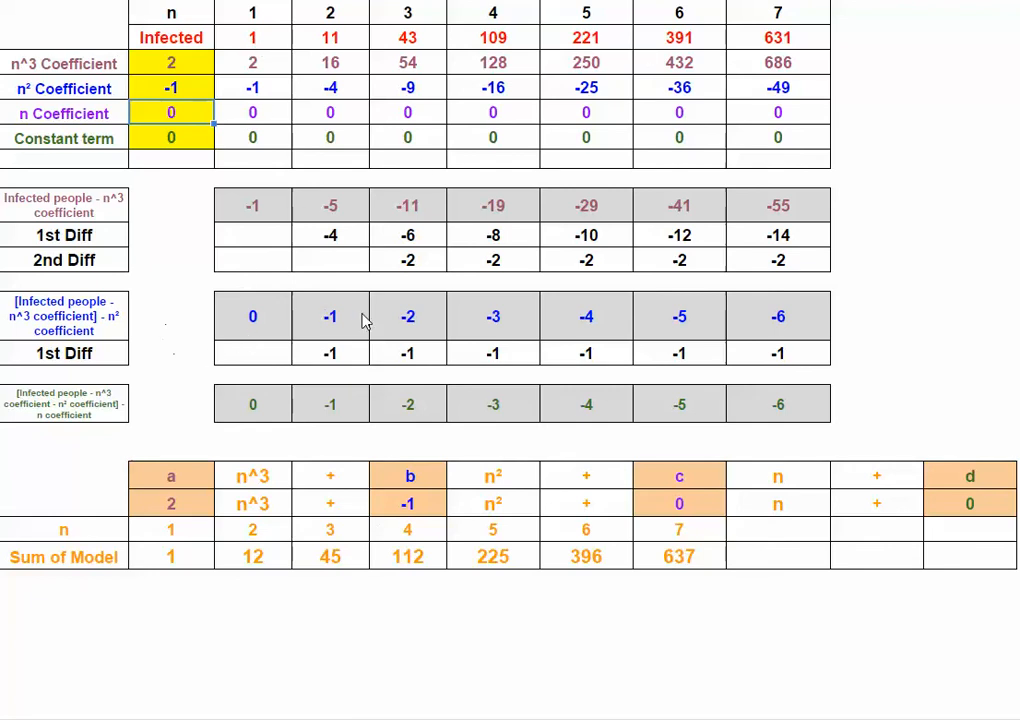
pyautogui.moveTo(810, 325)
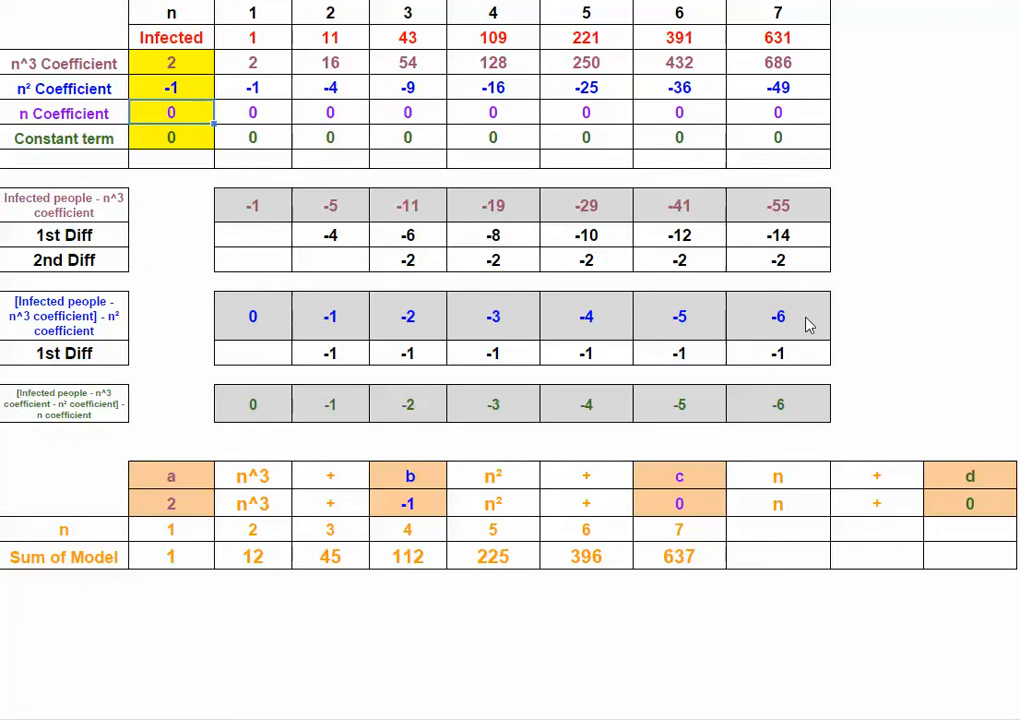
pyautogui.moveTo(65, 187)
pyautogui.write('-1')
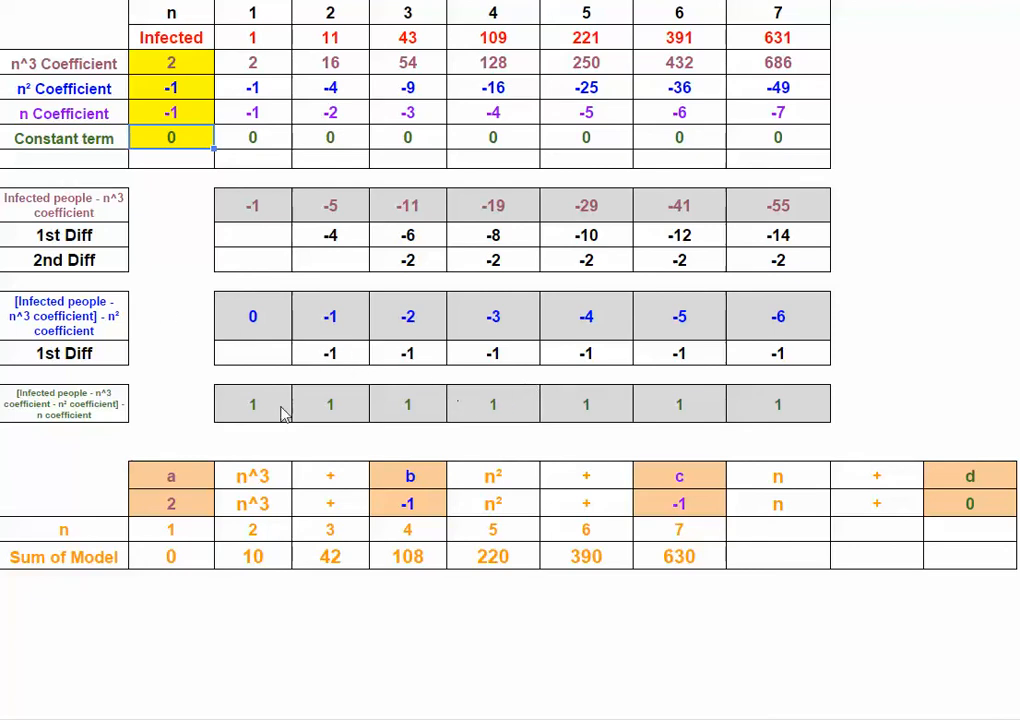
pyautogui.moveTo(668, 567)
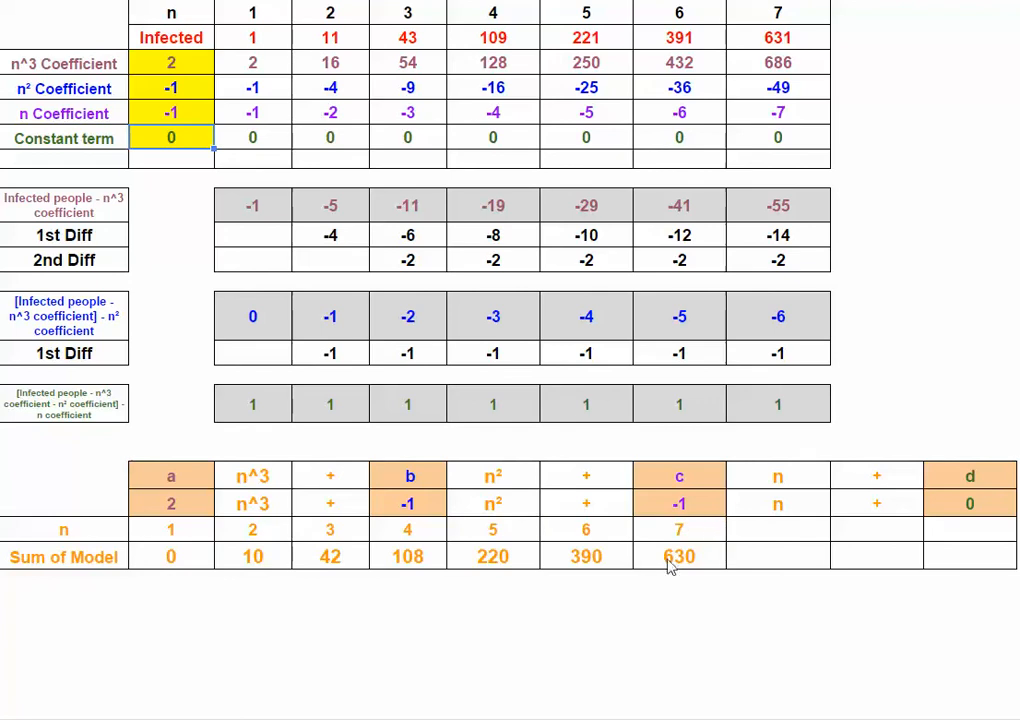
pyautogui.moveTo(200, 557)
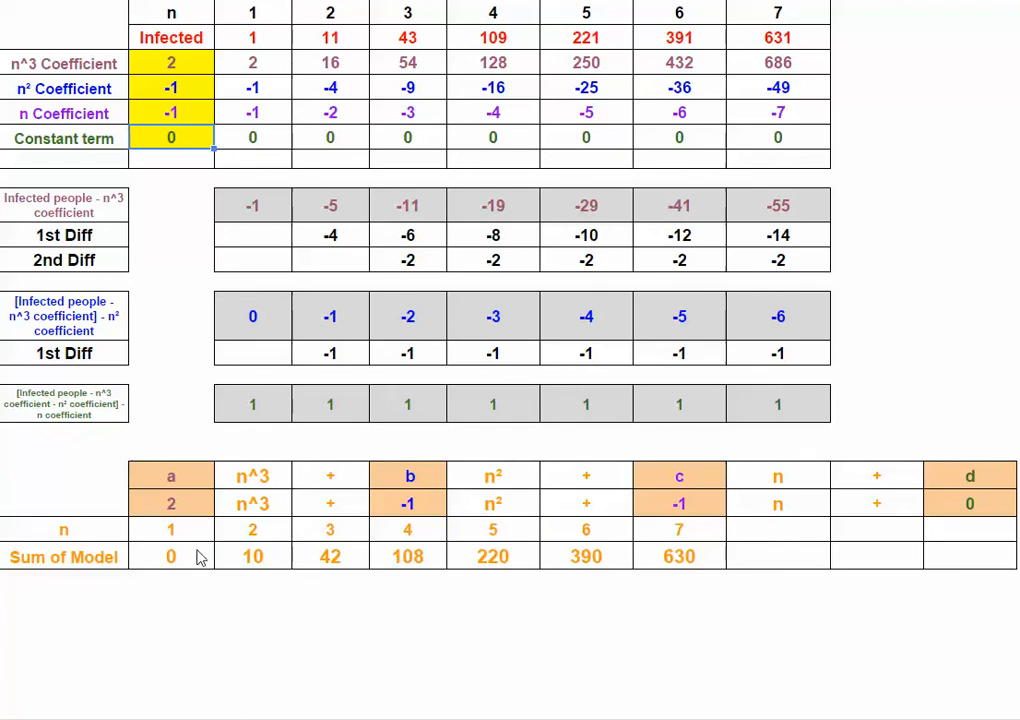